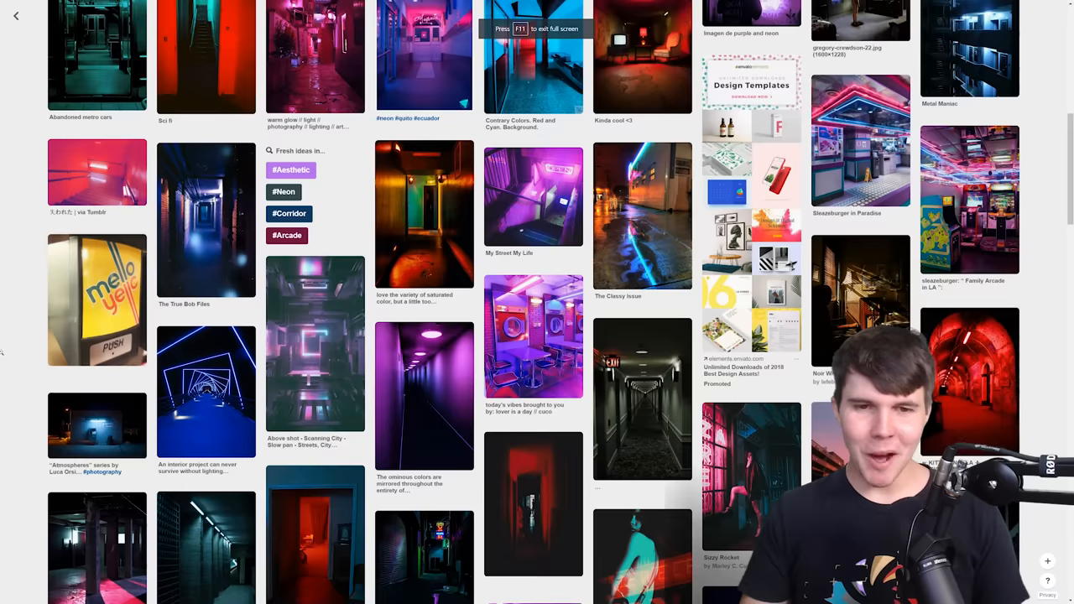
Scroll down the Pinterest feed through the neon-lit corridor reference pins.
scroll("down", 3)
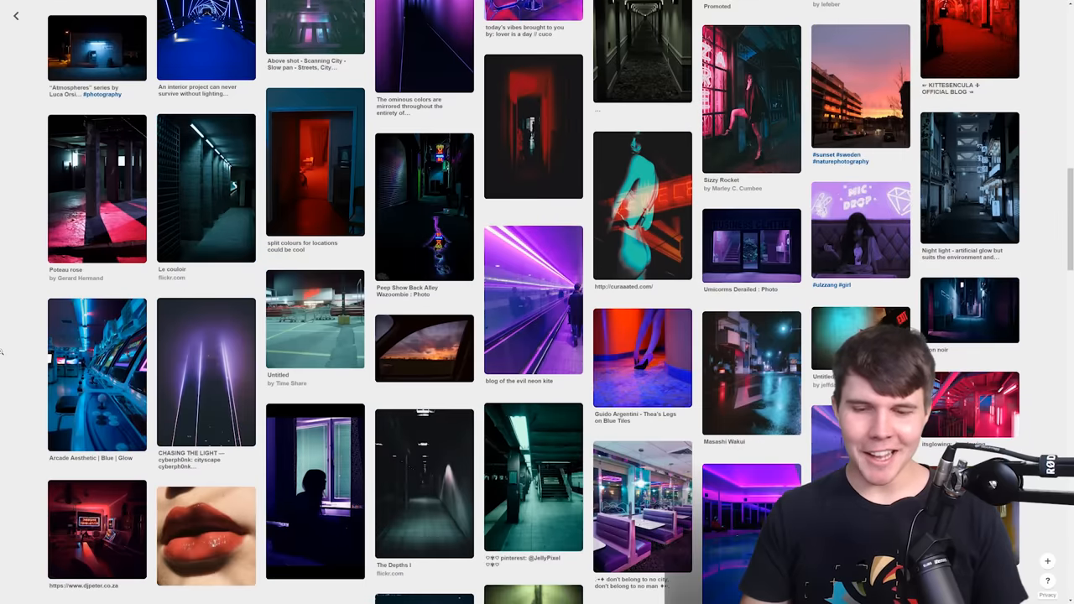
scroll("down", 3)
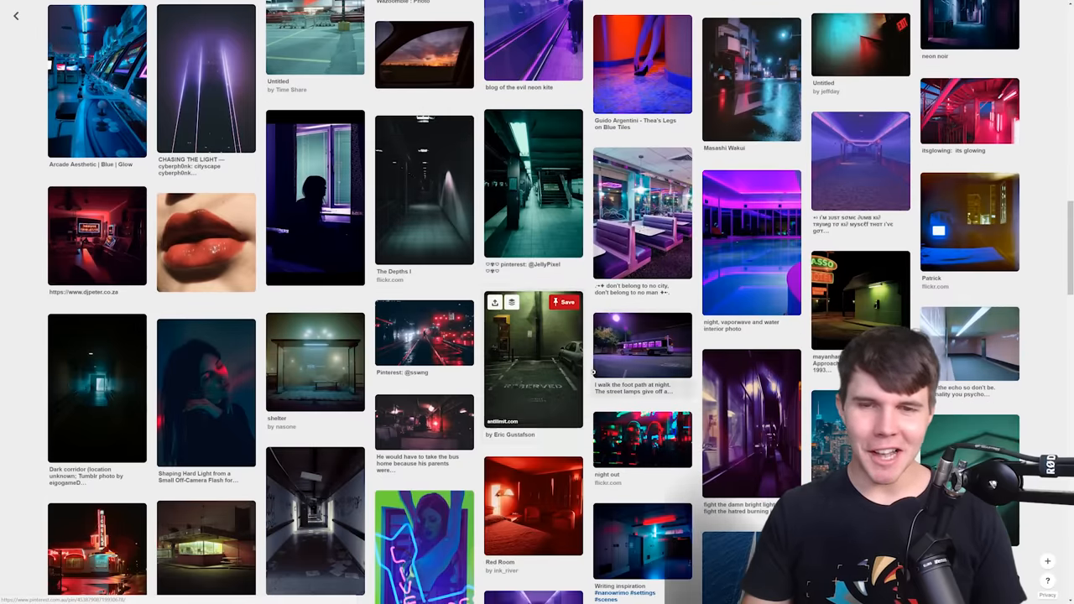
scroll("down", 3)
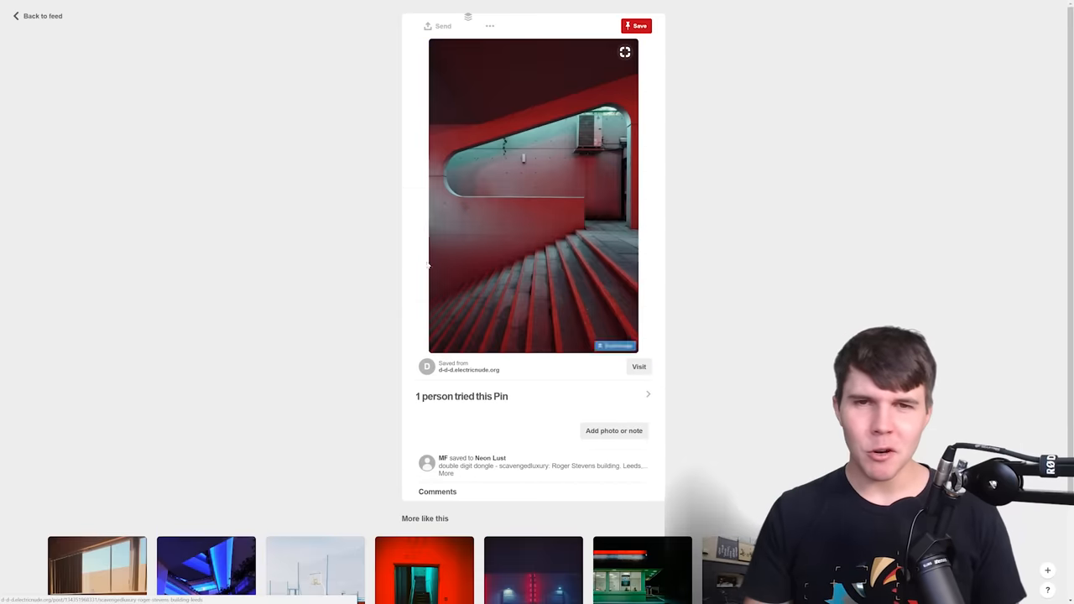
scroll("down", 3)
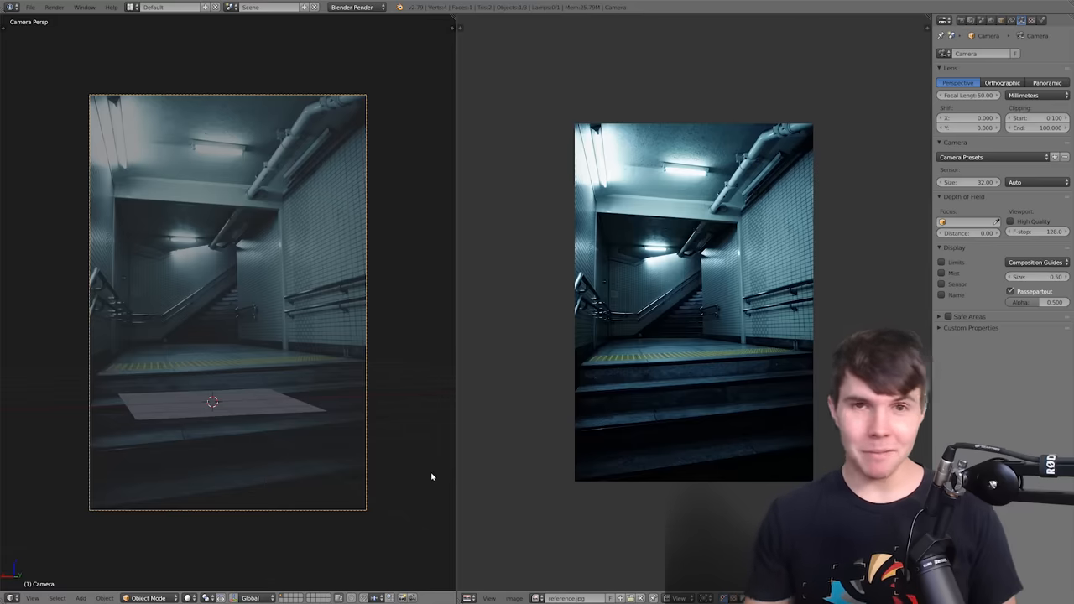
mouse_move(361, 428)
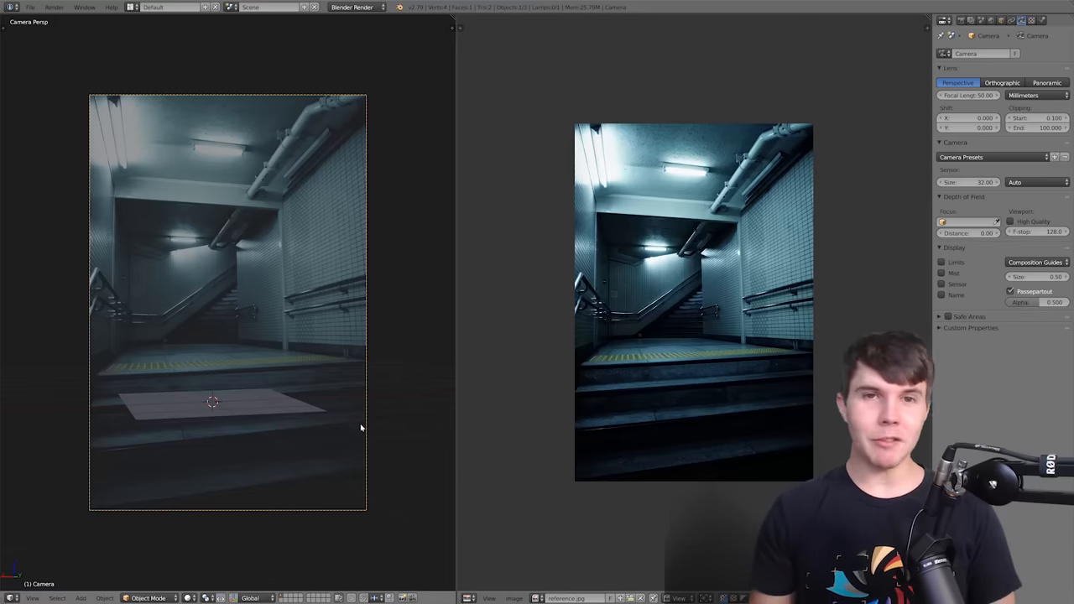
mouse_move(331, 391)
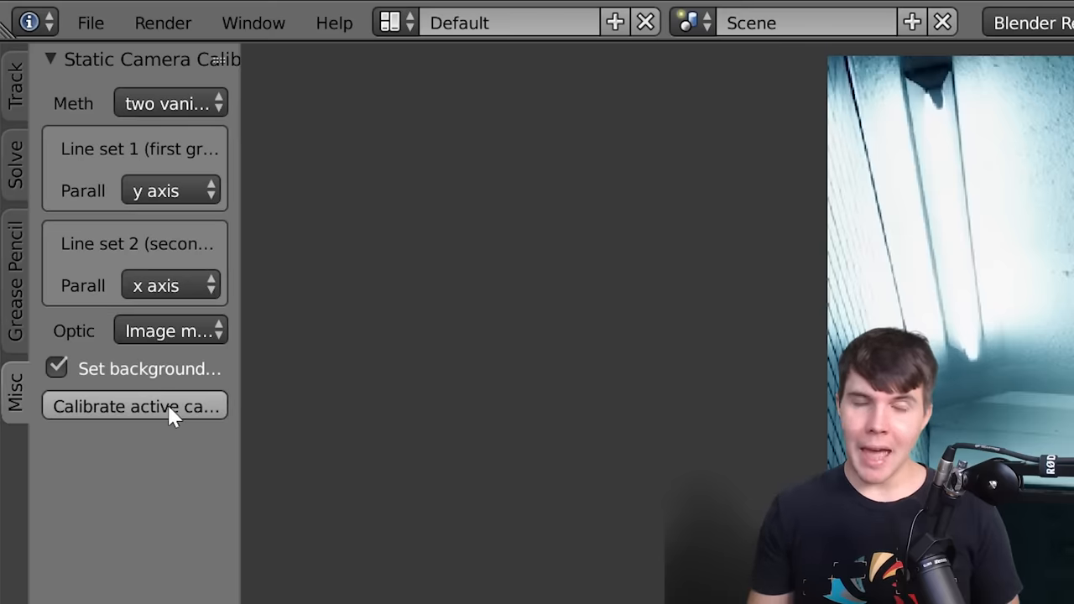
Calibrate the active camera to the reference photo's two vanishing points.
left_click(135, 406)
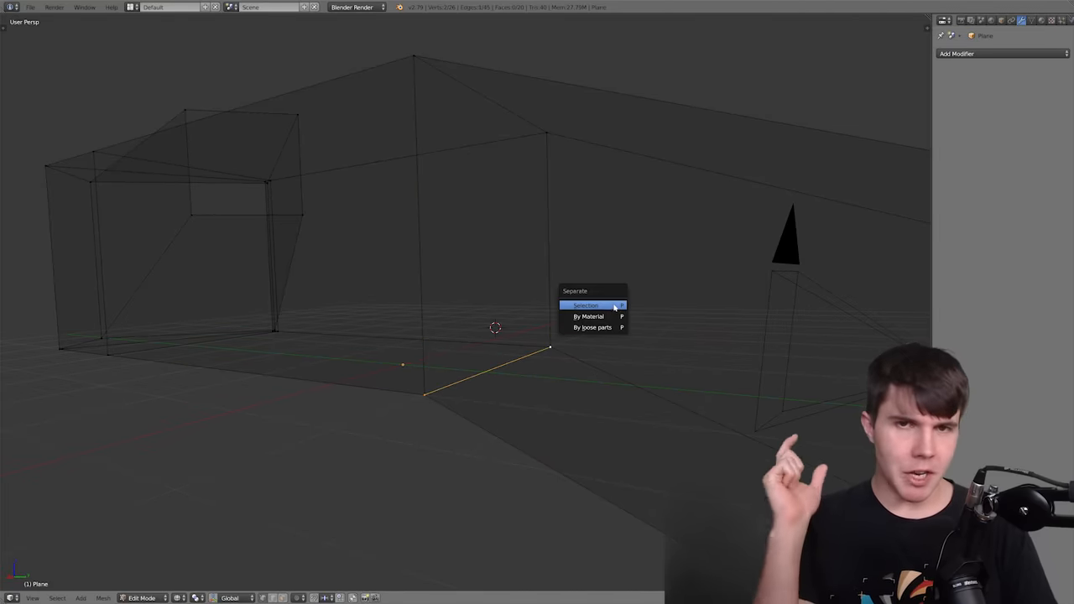
Separate the selected edge from the corridor mesh into its own object.
left_click(585, 306)
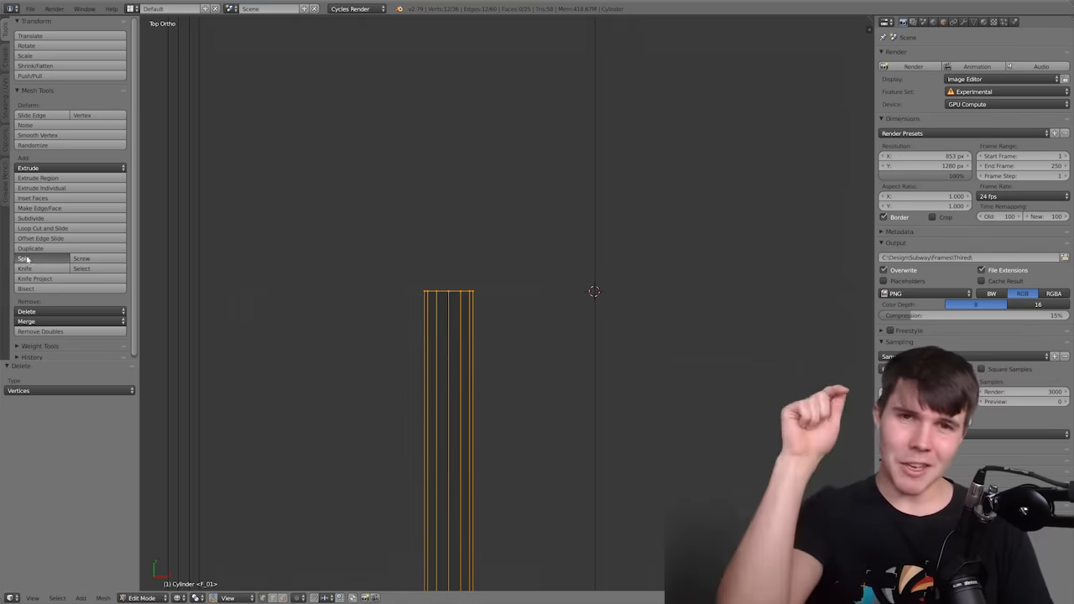
Reshape the thin cylinder with the Mesh Tools for the fluorescent tube.
left_click(33, 258)
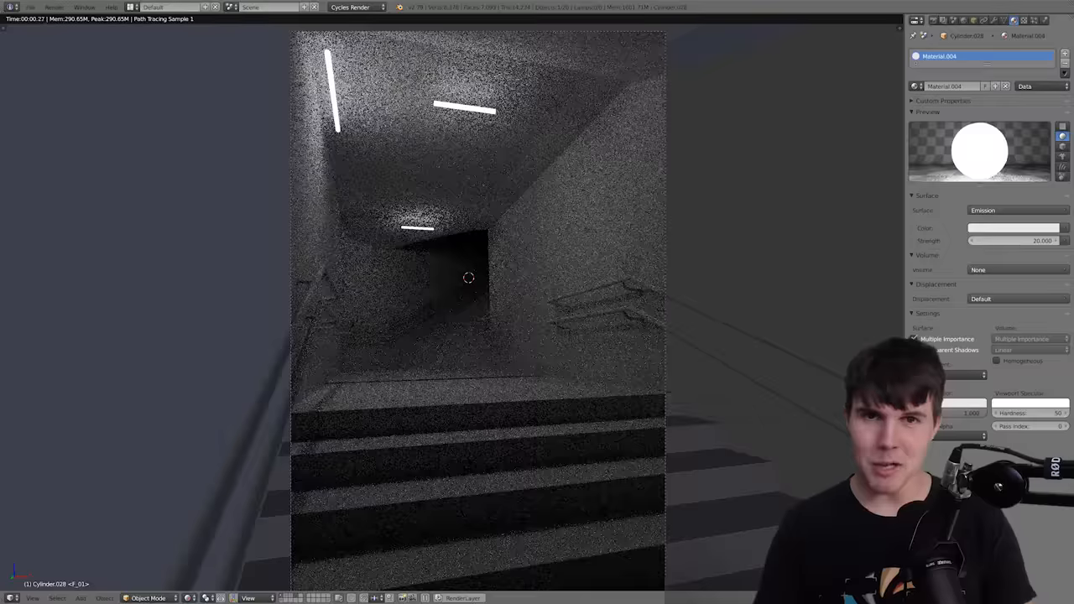
Set the tube material to Emission strength 20 and the view transform to Filmic.
left_click(1014, 241)
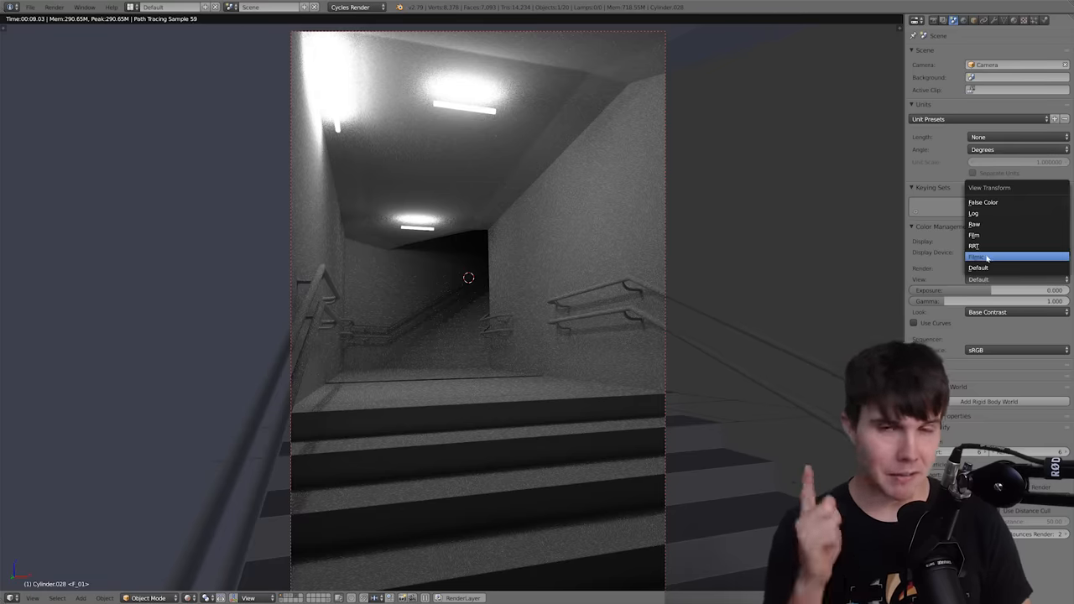
left_click(980, 256)
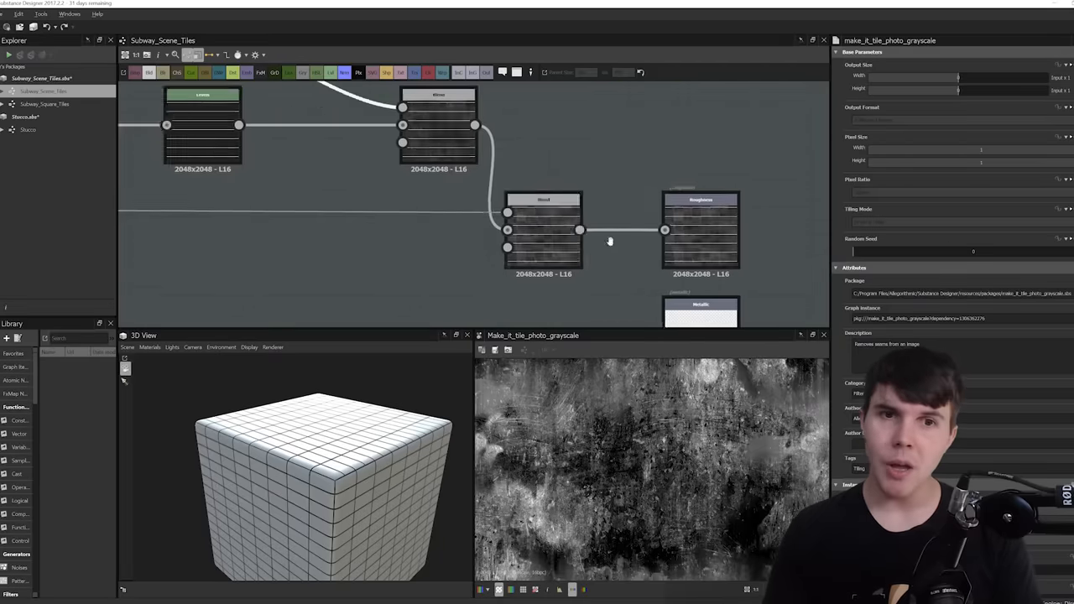
Switch to the Stucco graph and select the Gaussian Spots node feeding its Blend.
left_click(709, 206)
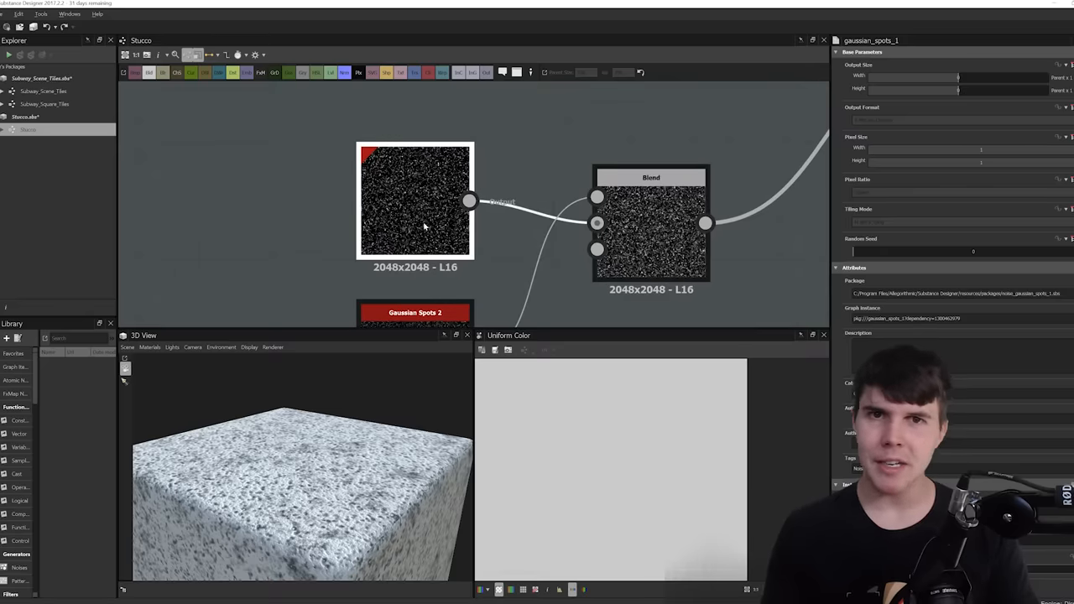
left_click(415, 201)
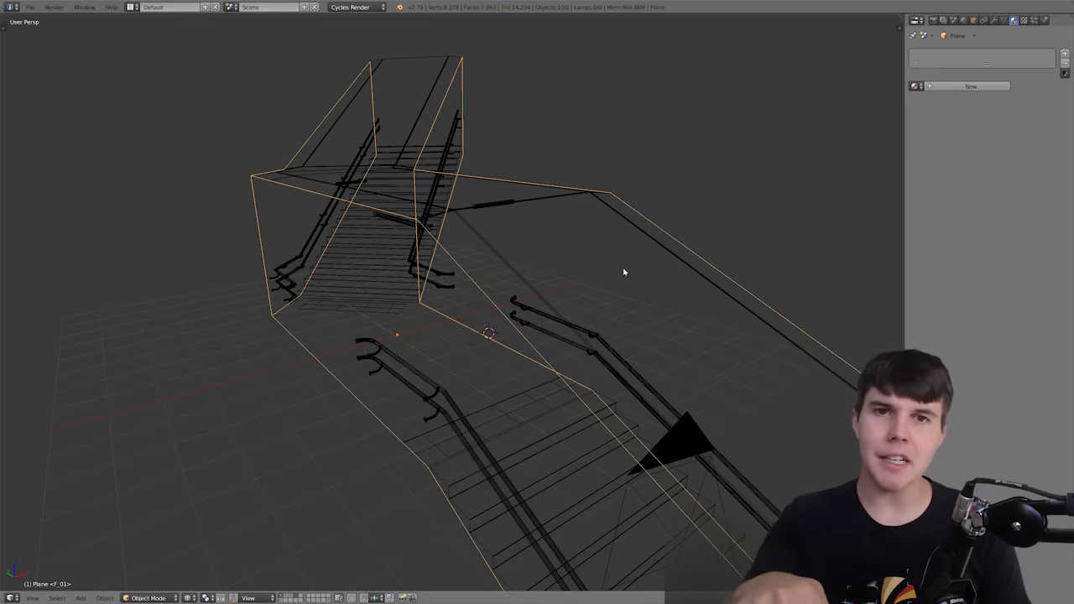
Leave Edit Mode on the wall plane and bring up the render settings.
key("Tab")
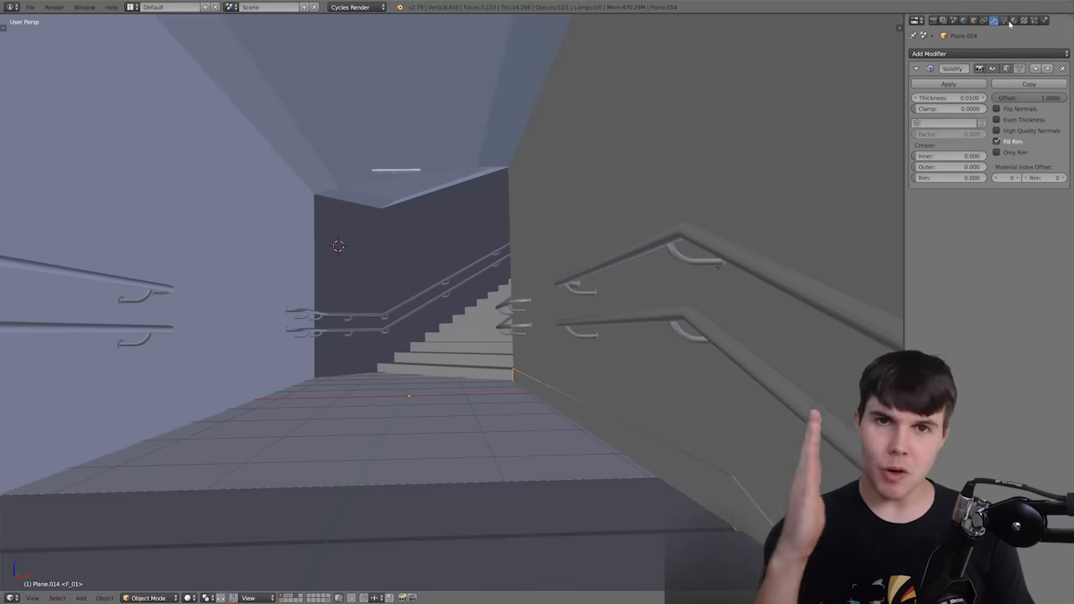
left_click(1018, 17)
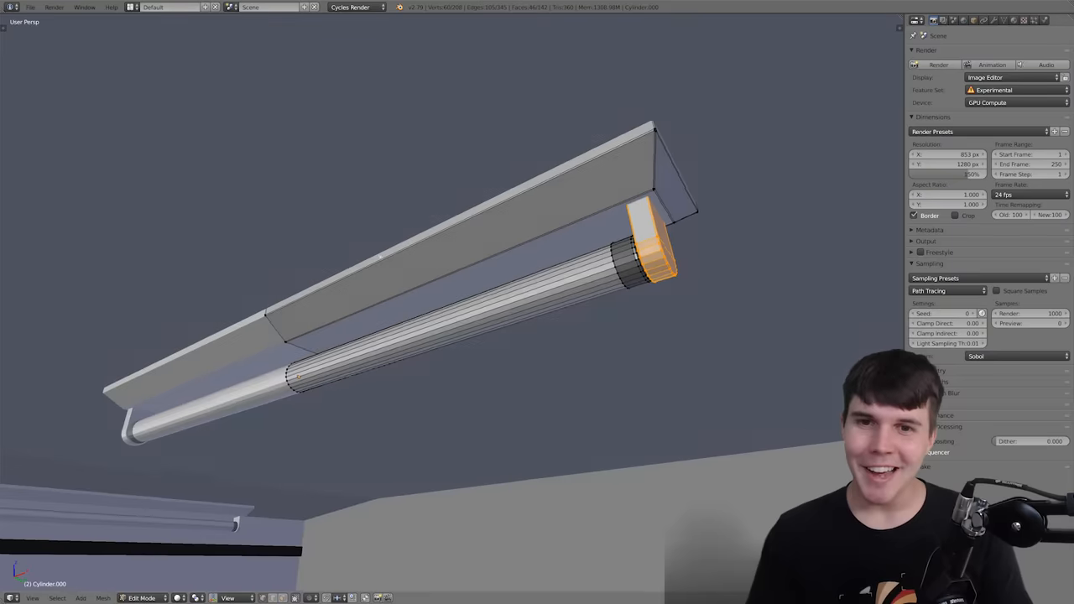
key("Tab")
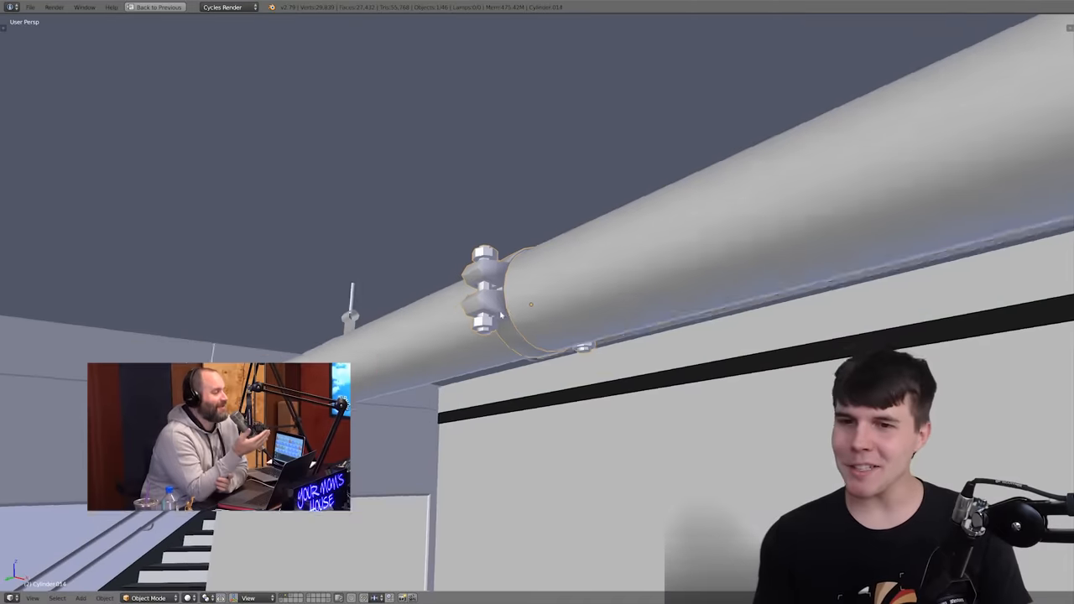
left_click_drag(499, 314, 587, 327)
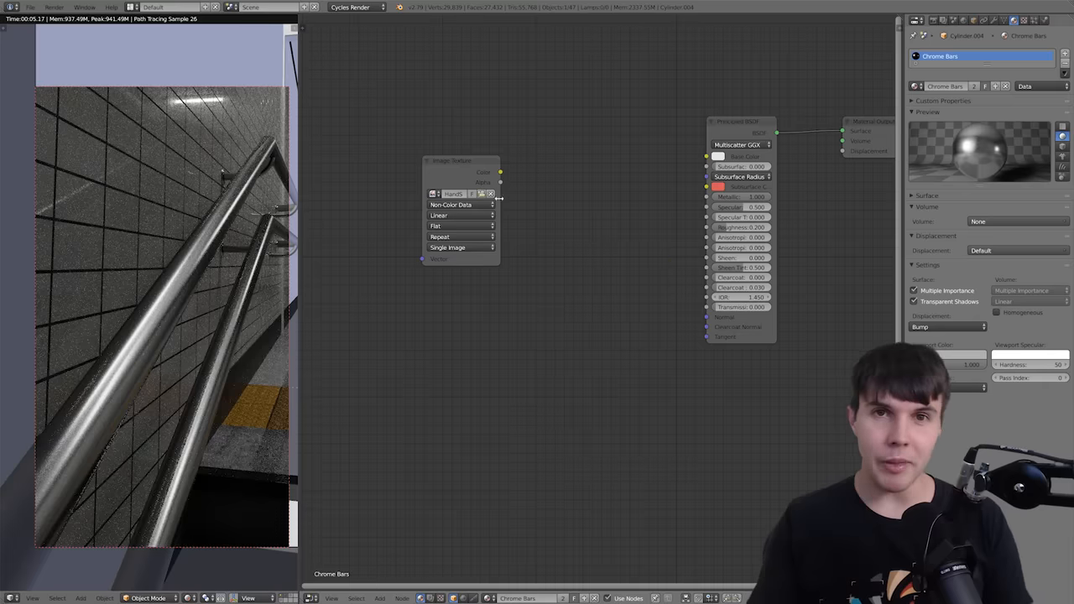
Wire the Image Texture colour output into the Chrome Bars Principled BSDF.
left_click_drag(500, 172, 707, 227)
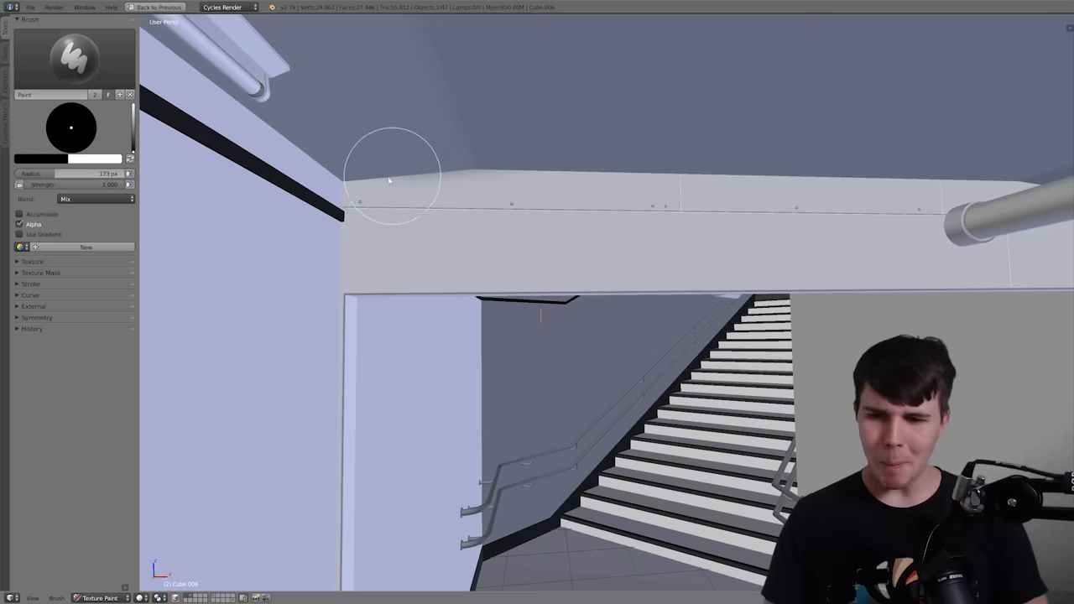
Paint two black test strokes along the beam above the stairway doorway.
left_click_drag(390, 180, 537, 200)
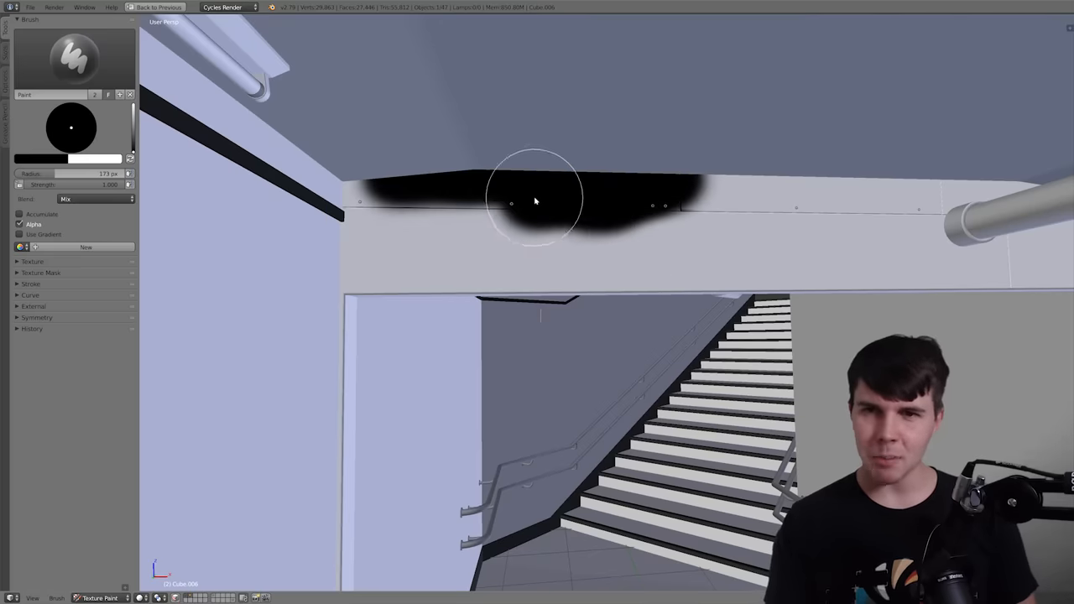
left_click_drag(537, 201, 810, 197)
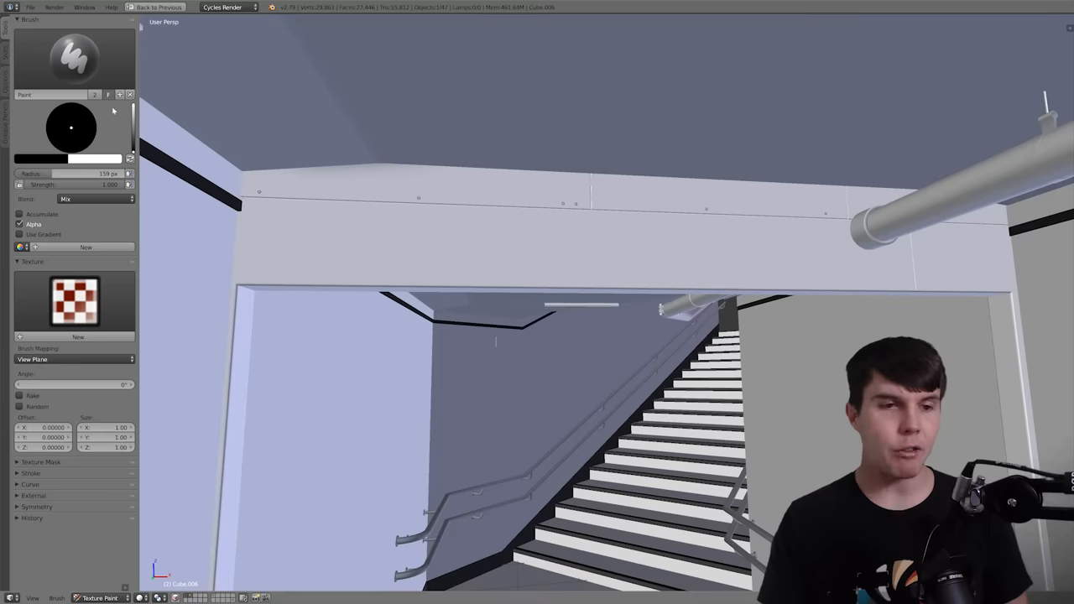
Create a new brush texture and load StainsLiquidDroplets001_OVERLAY_1K.jpg into it.
left_click(78, 337)
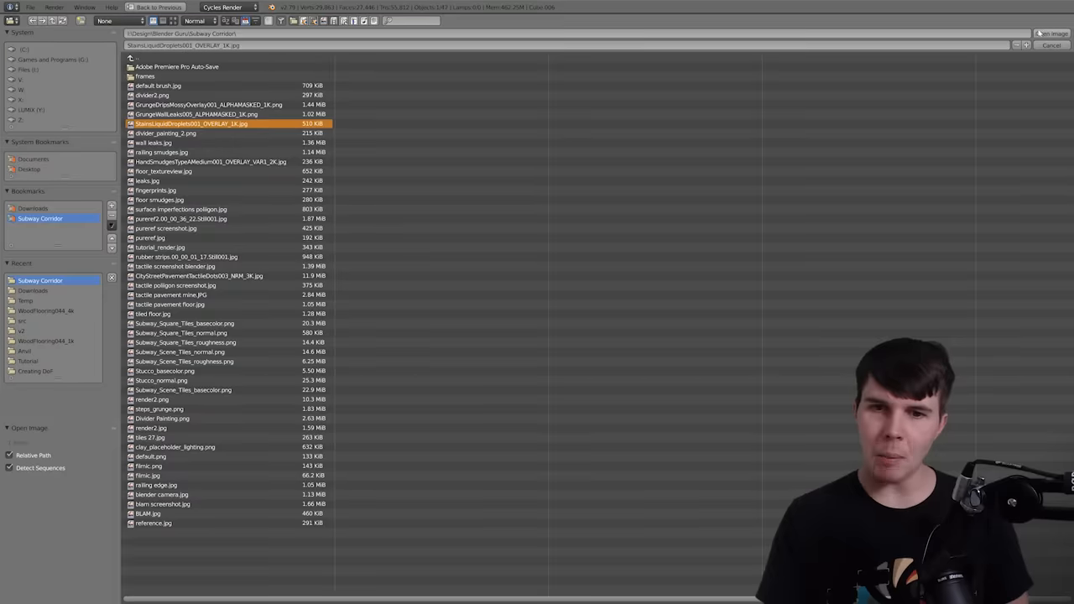
left_click(206, 124)
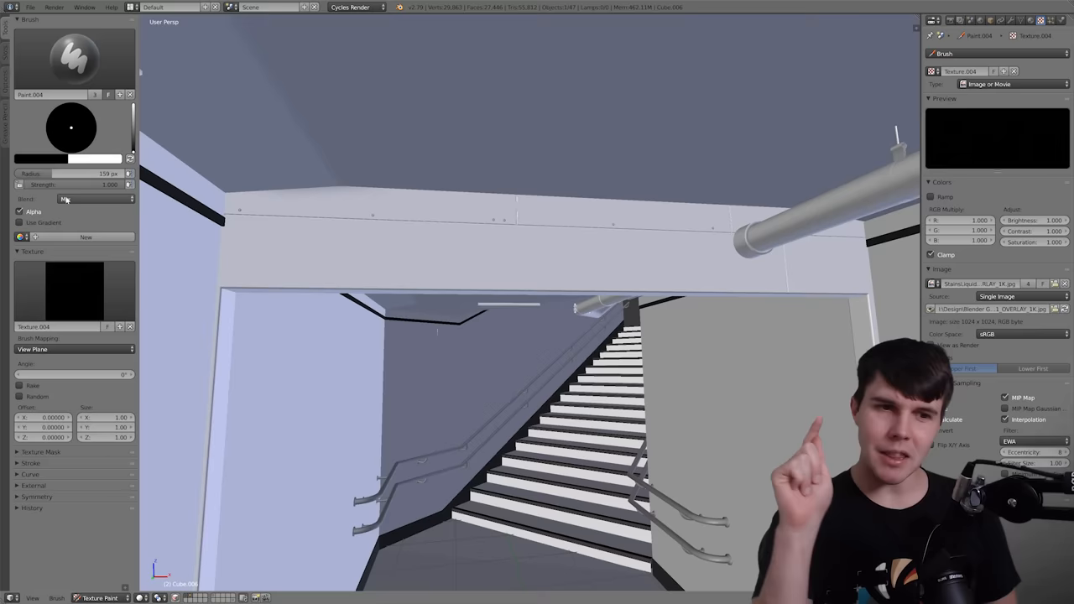
Switch the stain brush to Multiply blending and paint randomly rotated grime streaks onto the beam.
left_click(71, 198)
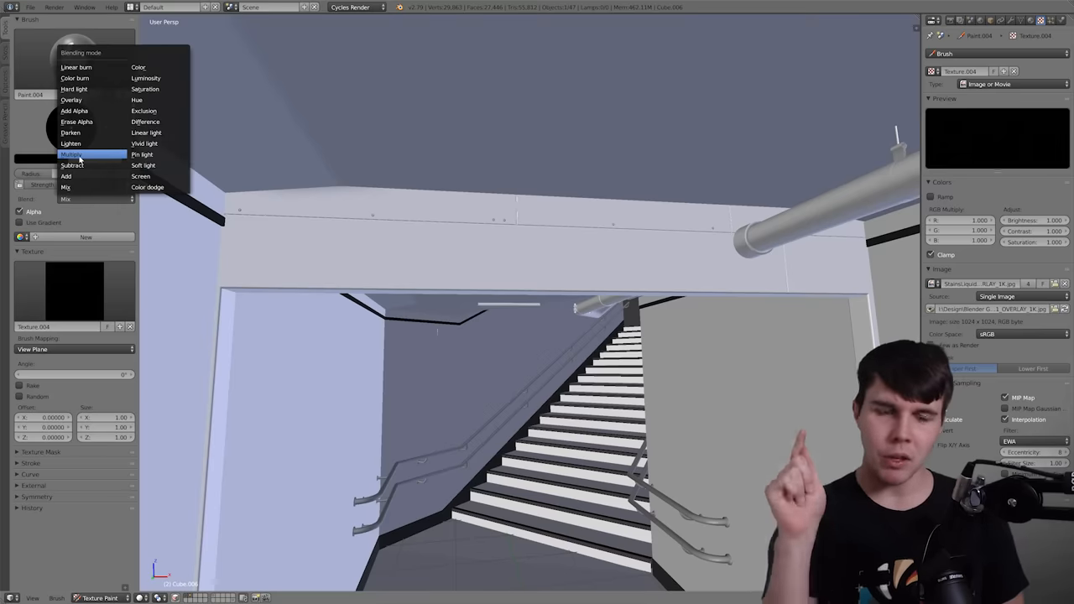
left_click(71, 154)
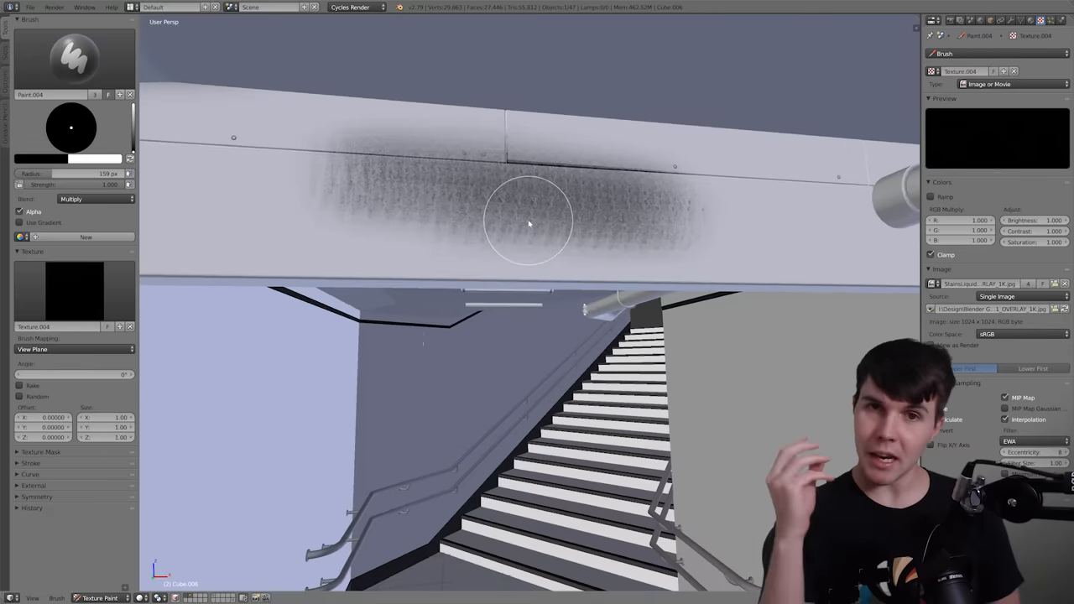
left_click_drag(529, 224, 643, 165)
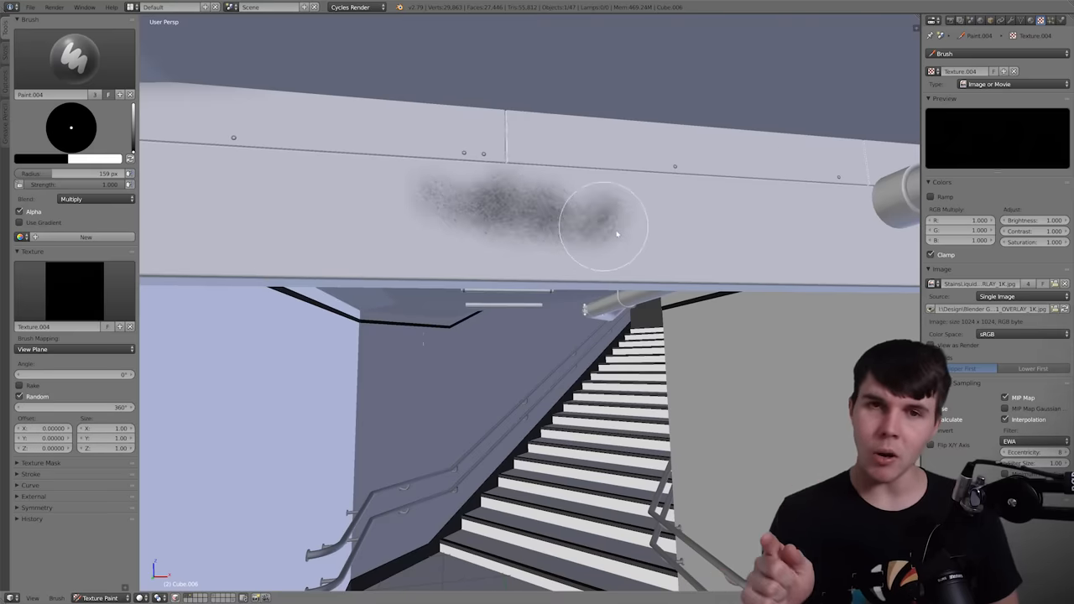
left_click_drag(604, 227, 444, 126)
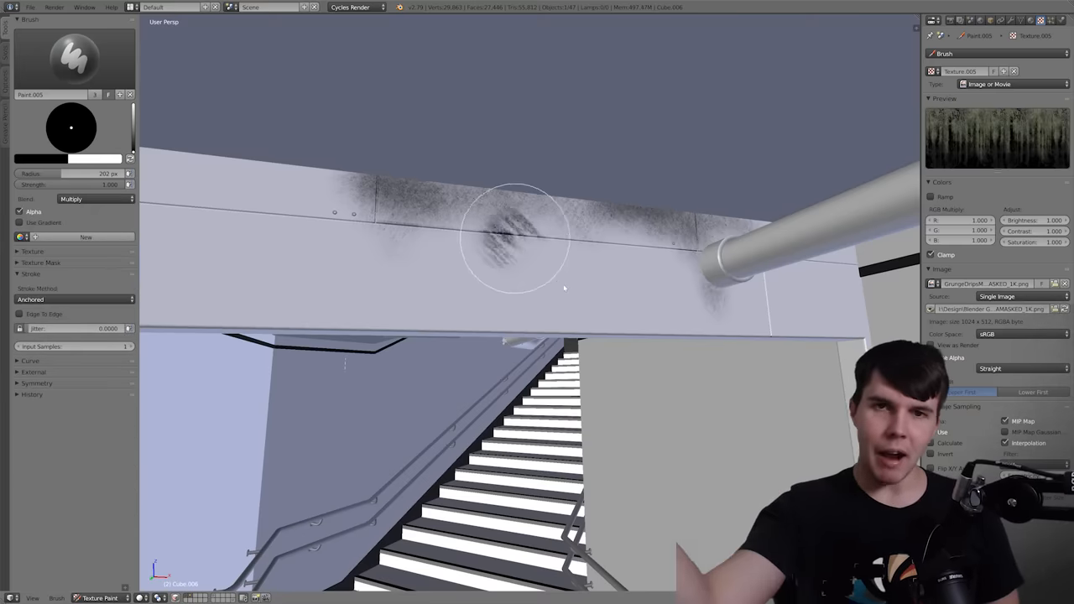
Stamp a mossy drip stain from the grunge drips texture onto the beam.
left_click_drag(516, 239, 600, 314)
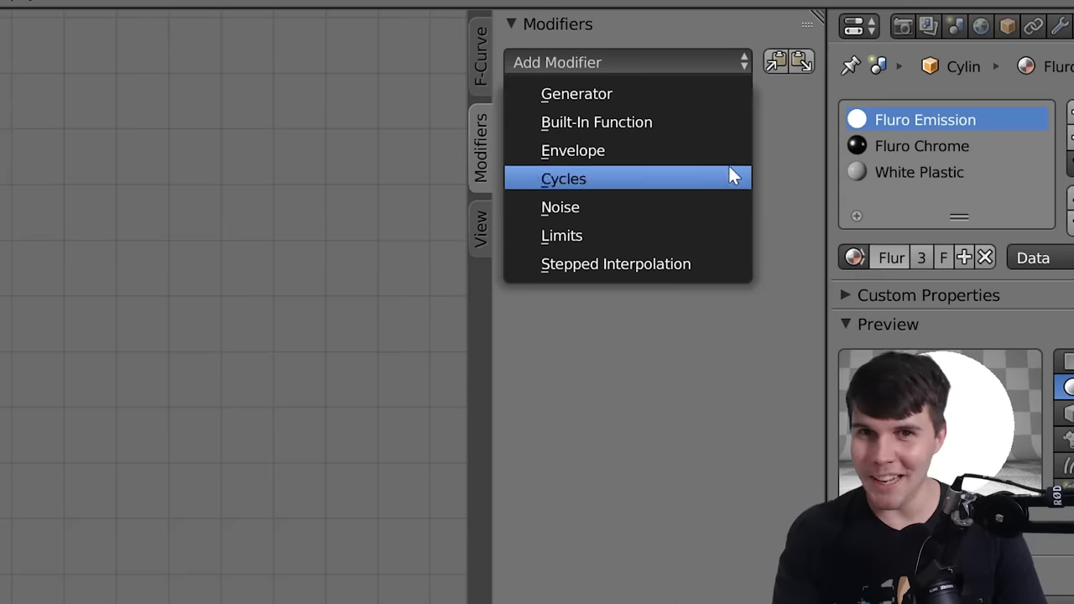
mouse_move(686, 207)
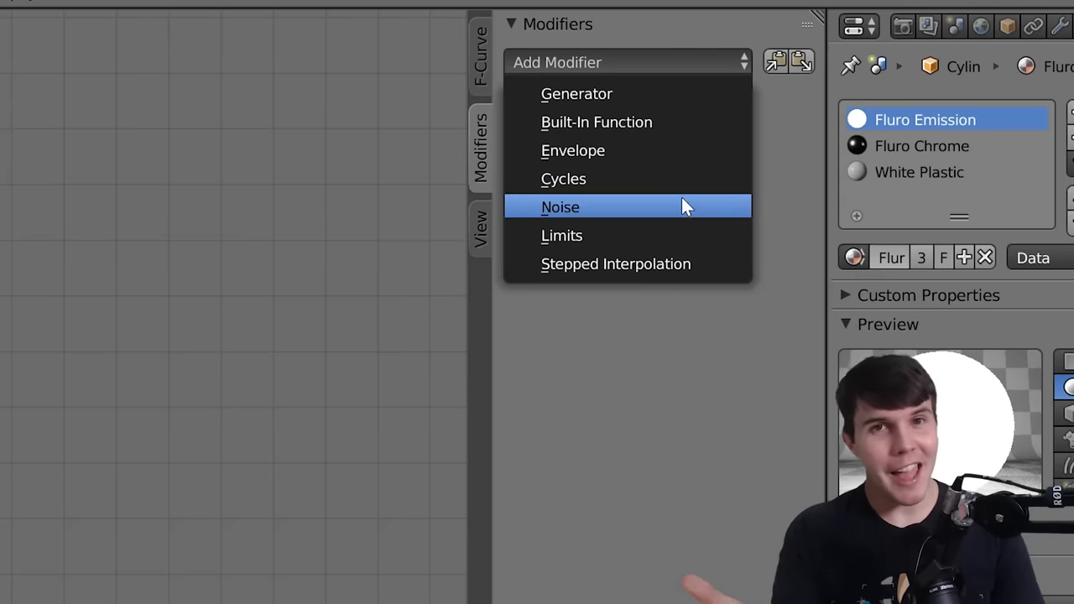
mouse_move(696, 210)
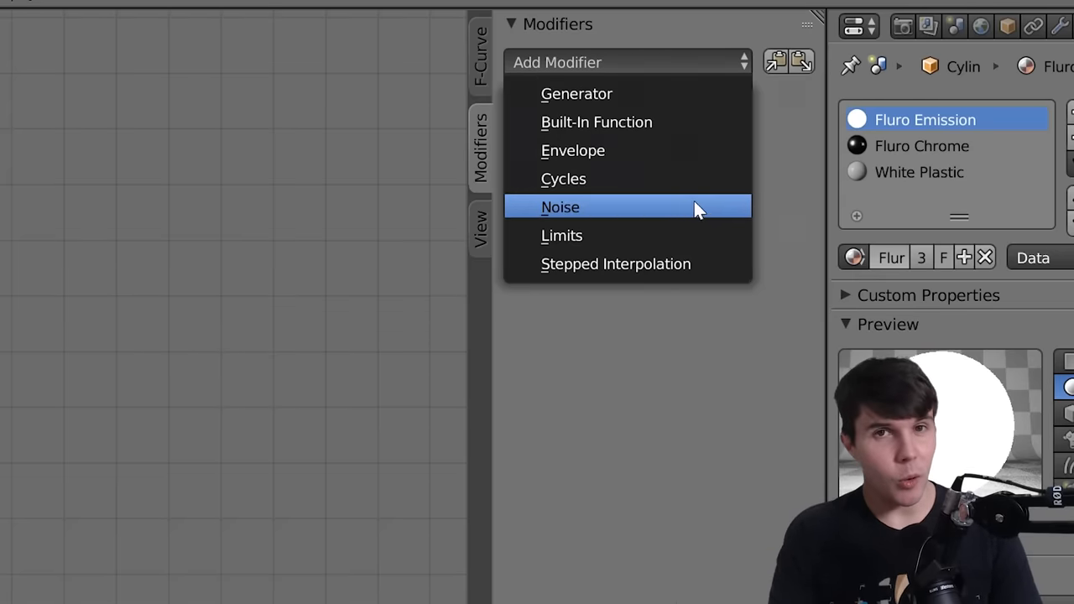
Add a Noise modifier to the emission Strength F-curve and limit the flicker's value range.
left_click(560, 206)
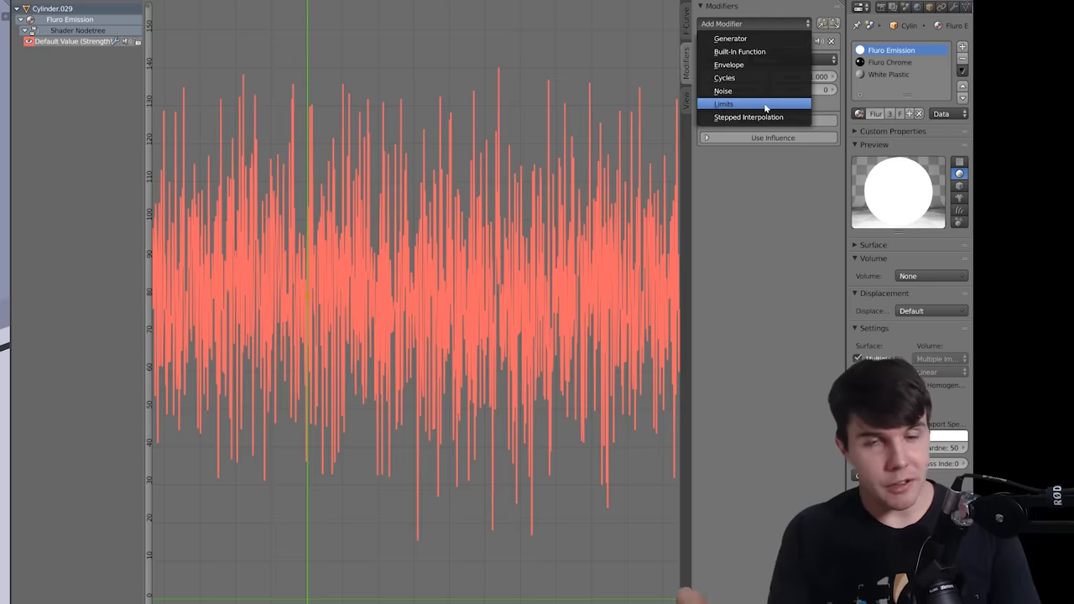
left_click(723, 103)
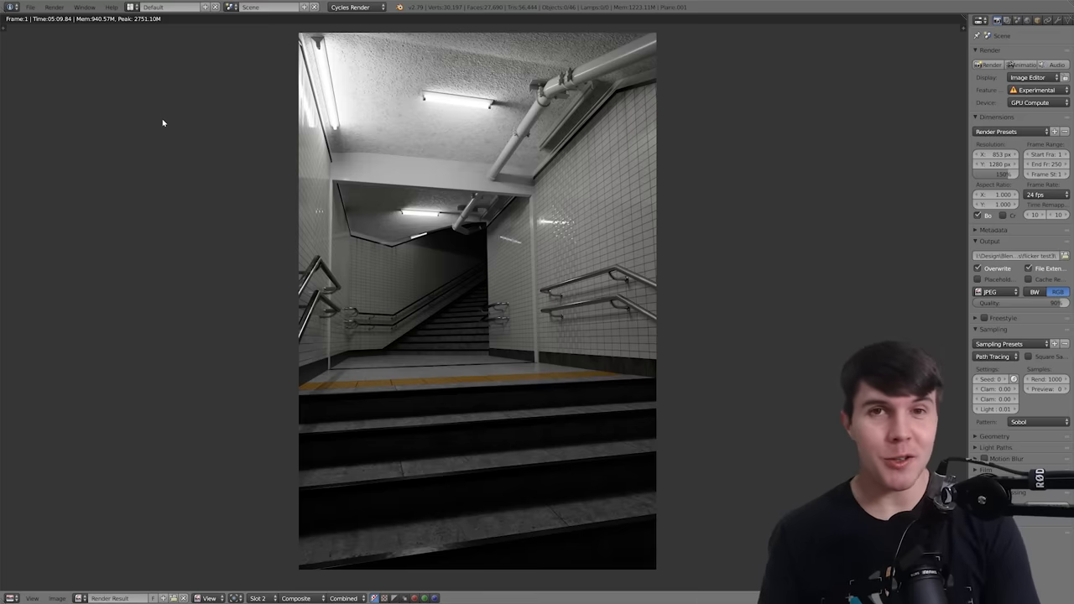
Move to the Compositing layout once the Cycles render of the stairwell finishes.
left_click(134, 9)
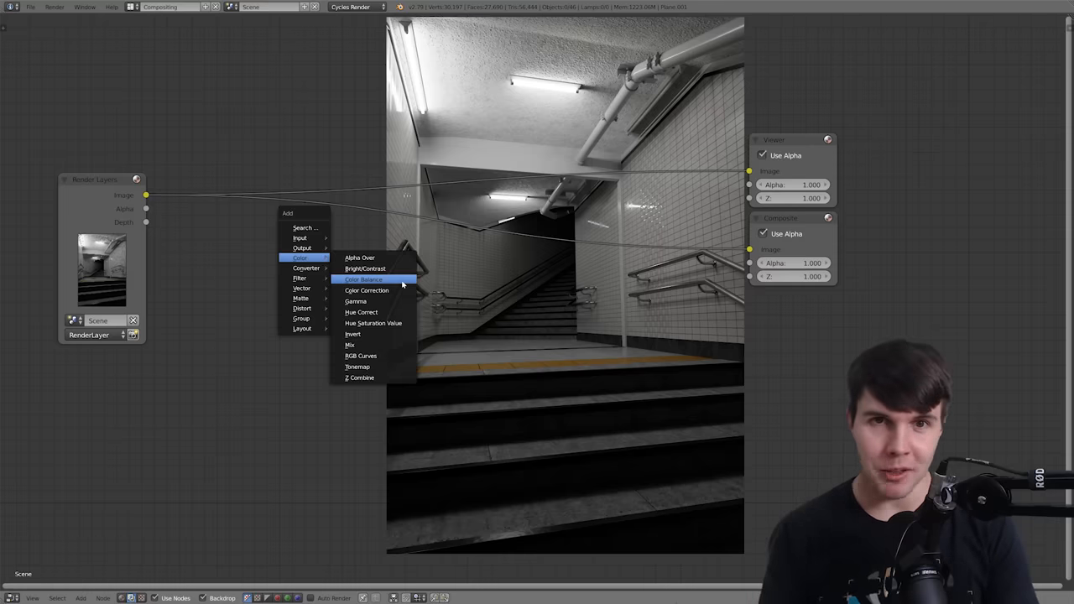
Insert a Color Balance node between Render Layers and Composite for a cool blue tint.
left_click(364, 279)
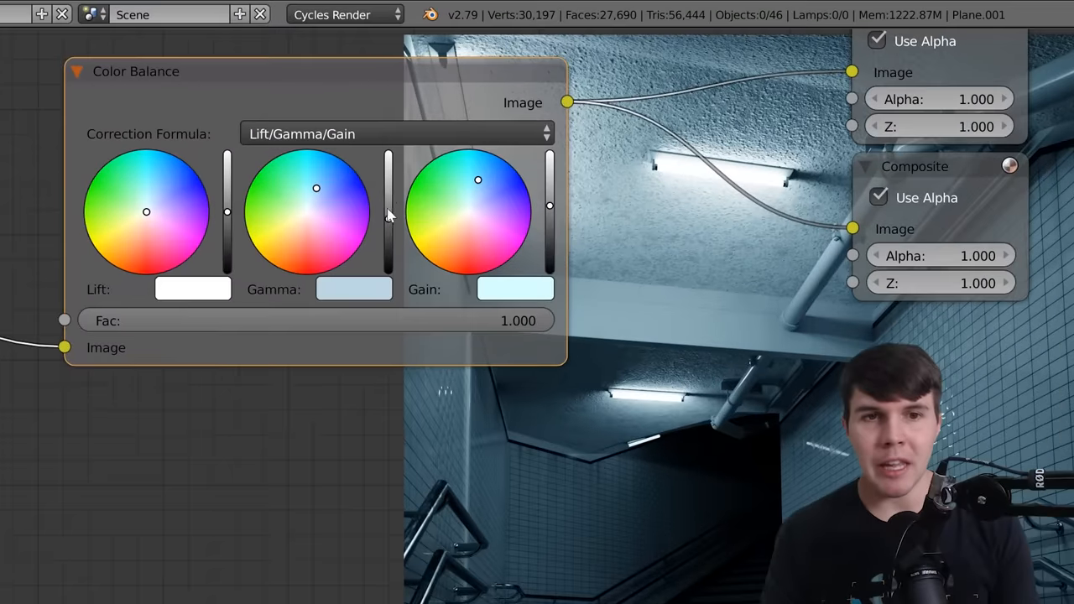
Keep the Lift/Gamma/Gain correction formula on the Color Balance node.
left_click(394, 133)
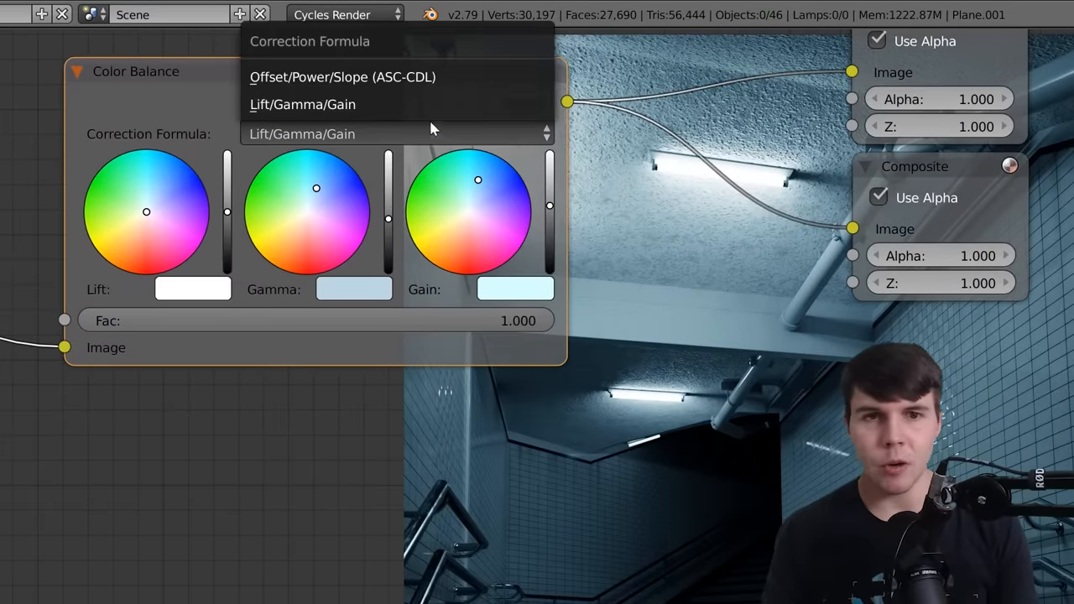
mouse_move(449, 115)
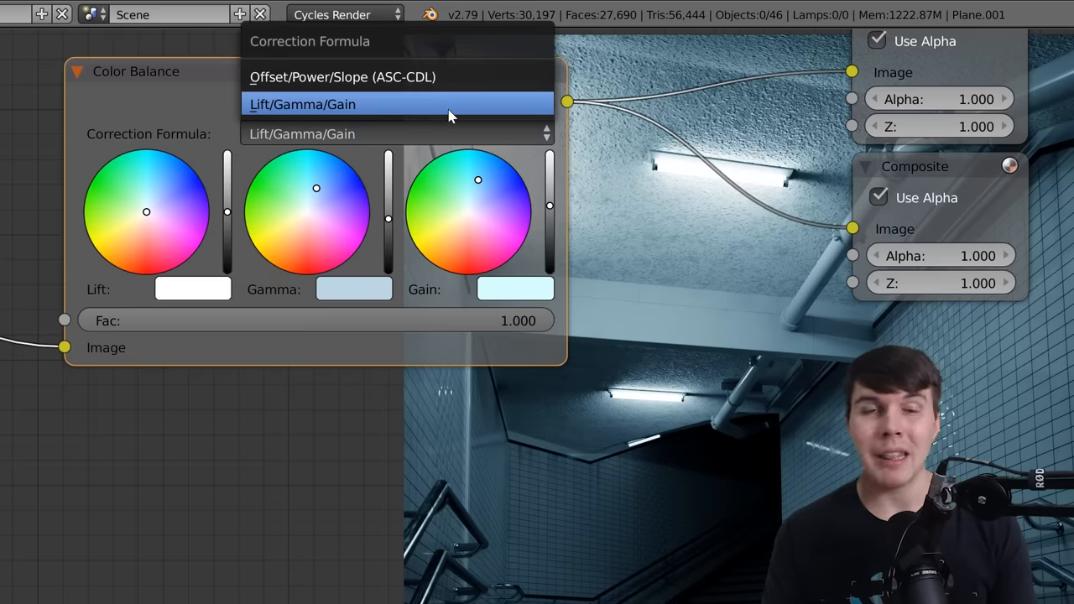
mouse_move(460, 109)
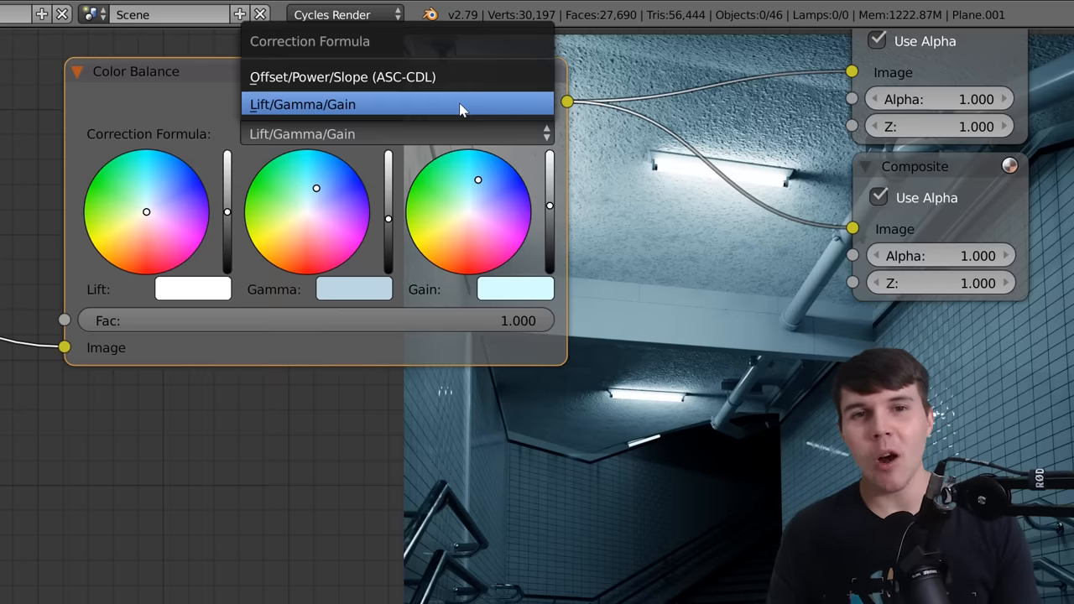
left_click(345, 77)
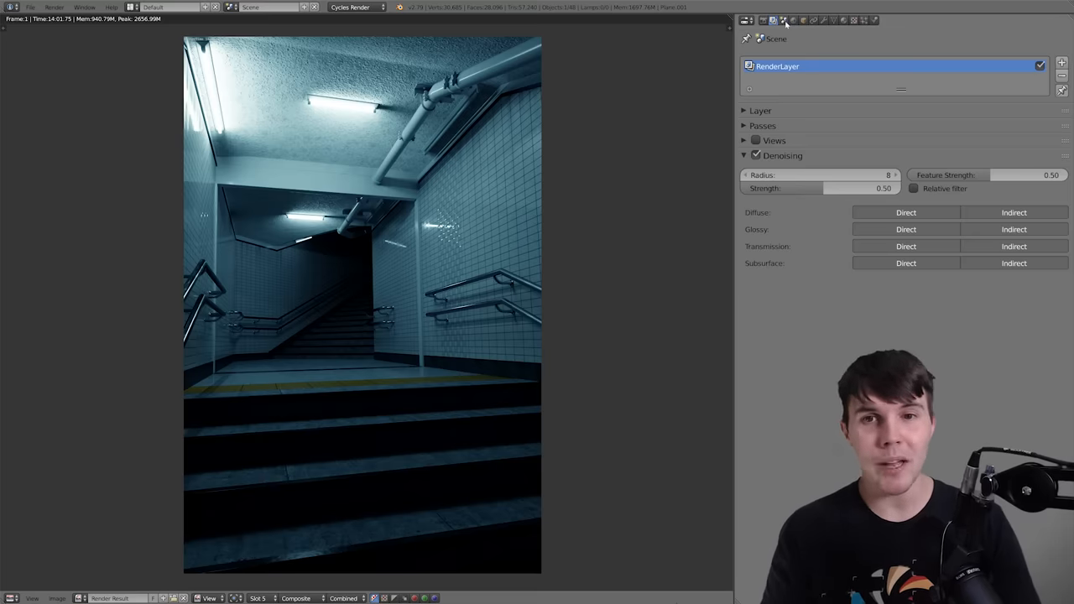
Bring up the Scene properties to reach the Simplify setting after the denoised render.
left_click(762, 17)
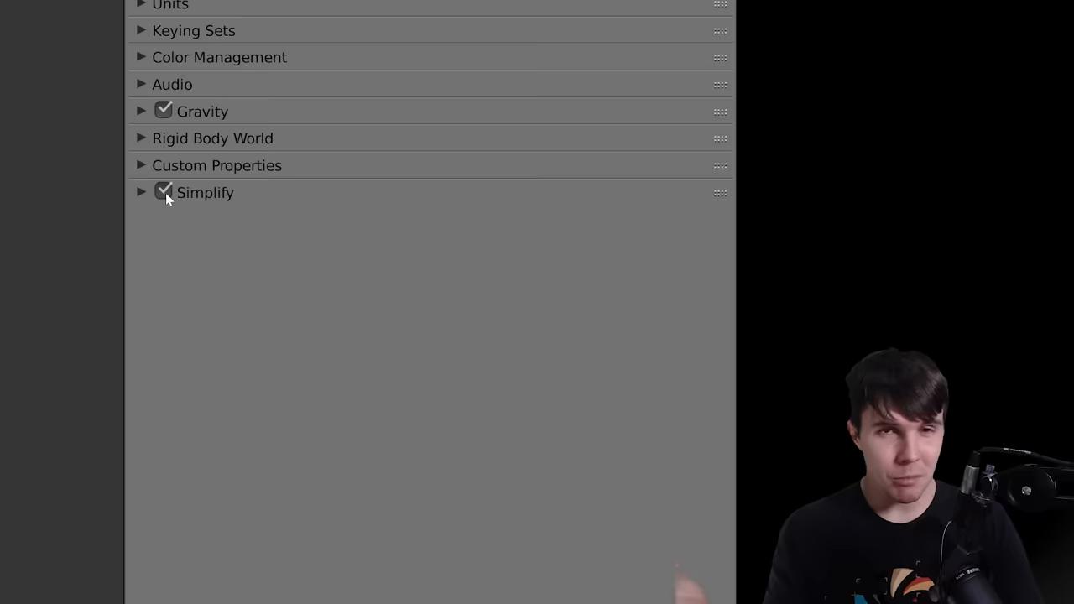
Expand the Simplify panel showing subdivision level 6, no texture limit and AO bounces.
left_click(141, 193)
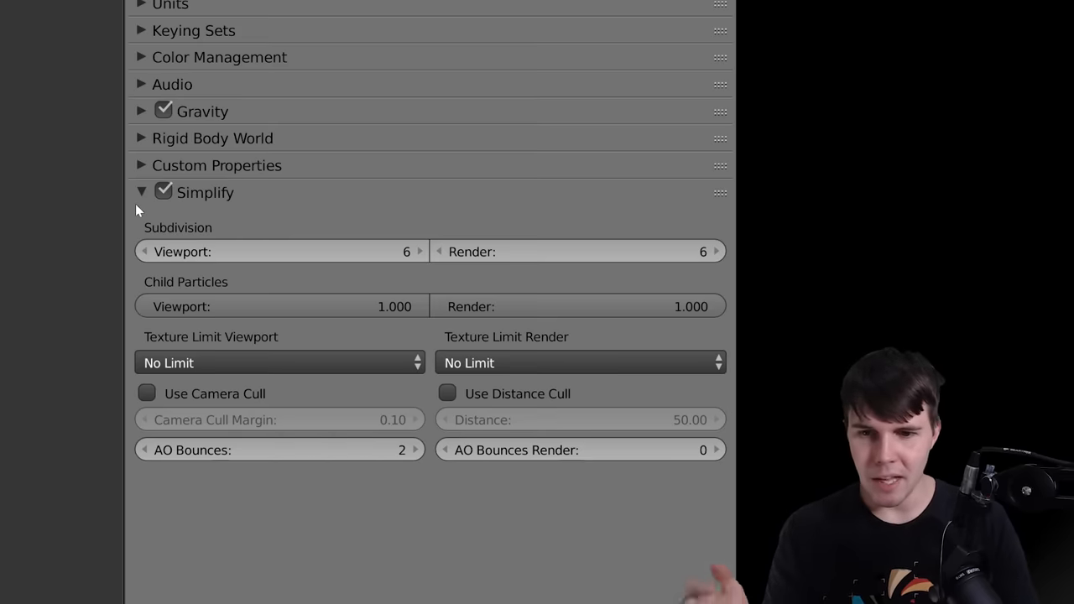
mouse_move(393, 211)
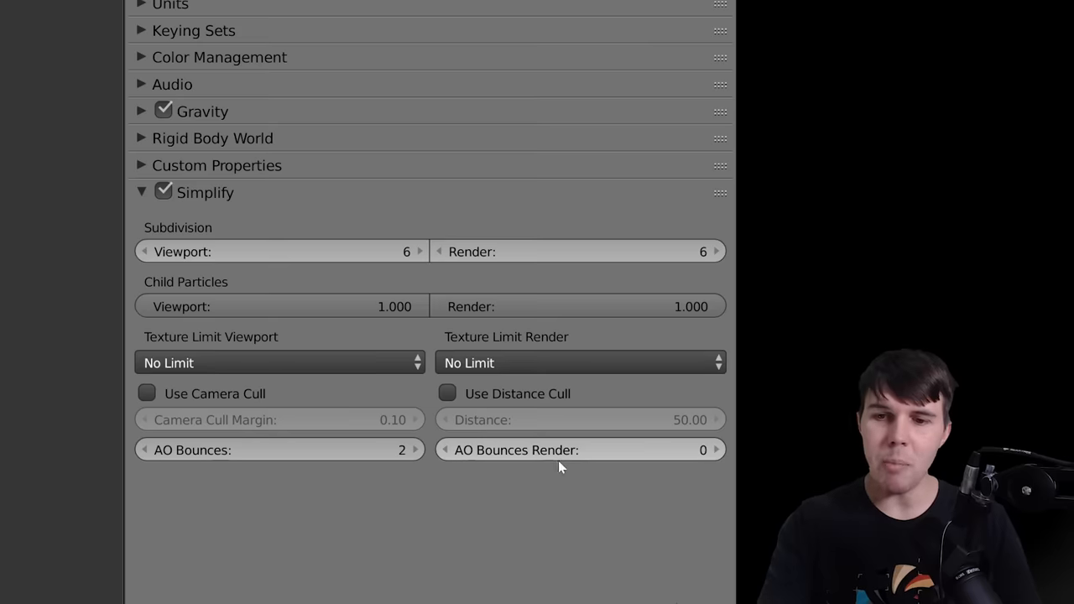
mouse_move(547, 455)
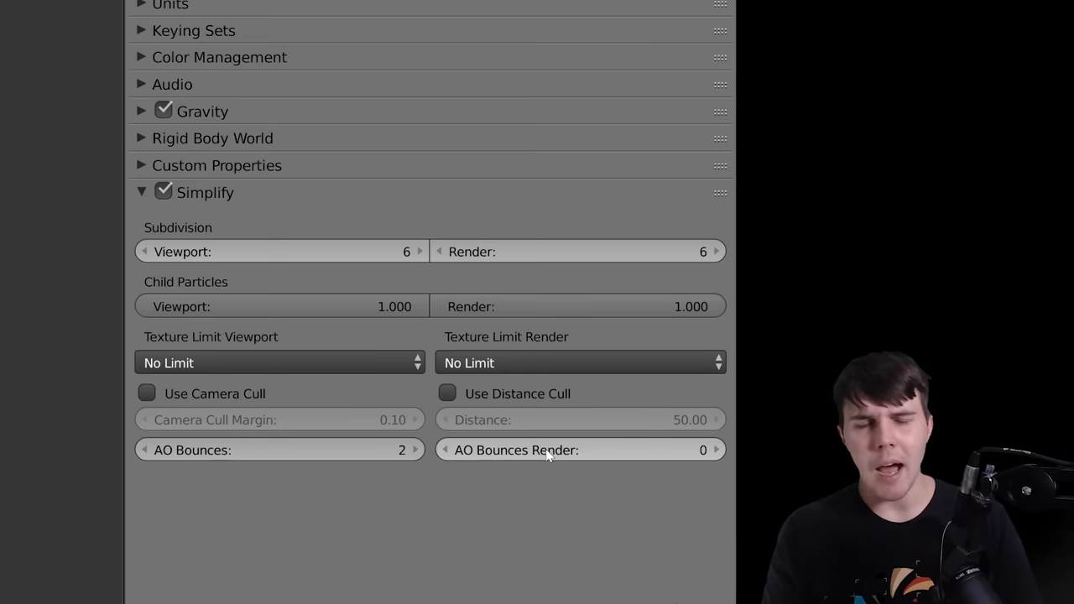